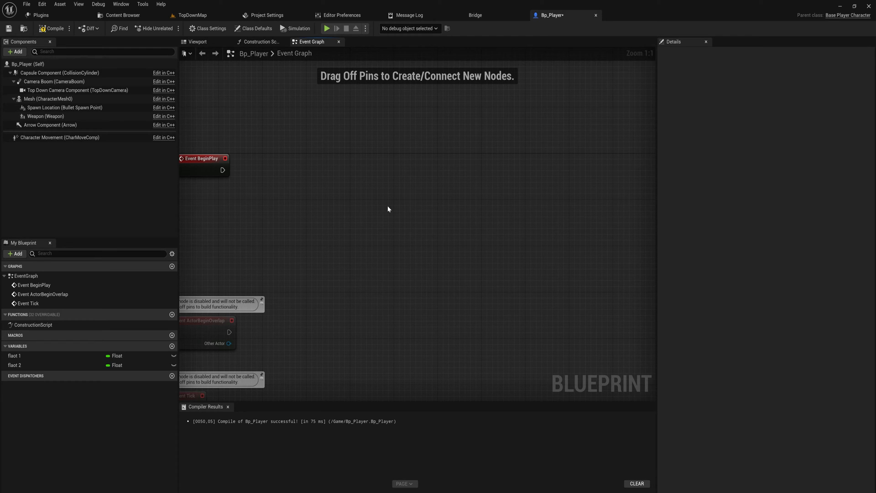
Step: Check the Magic Node plugin is listed, then place a Magic Node (C++) in Bp_Player's graph
{"action": "left_click", "coordinate": [36, 15]}
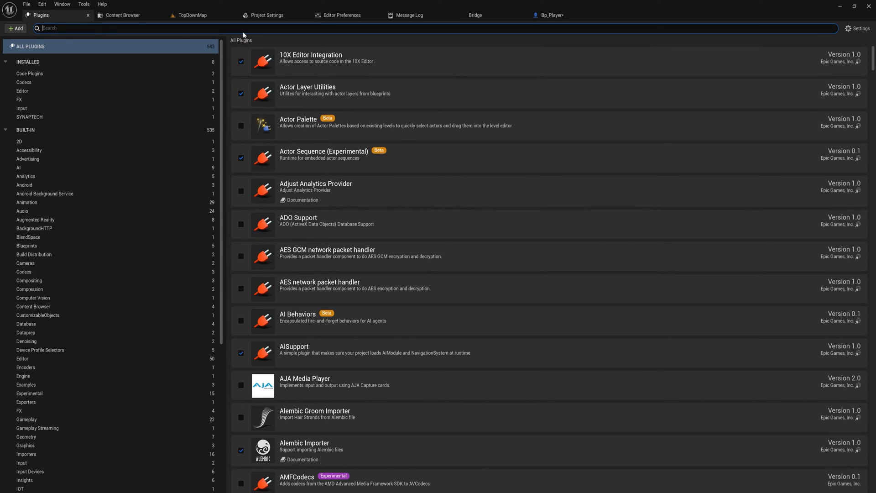
{"action": "type", "text": "magic"}
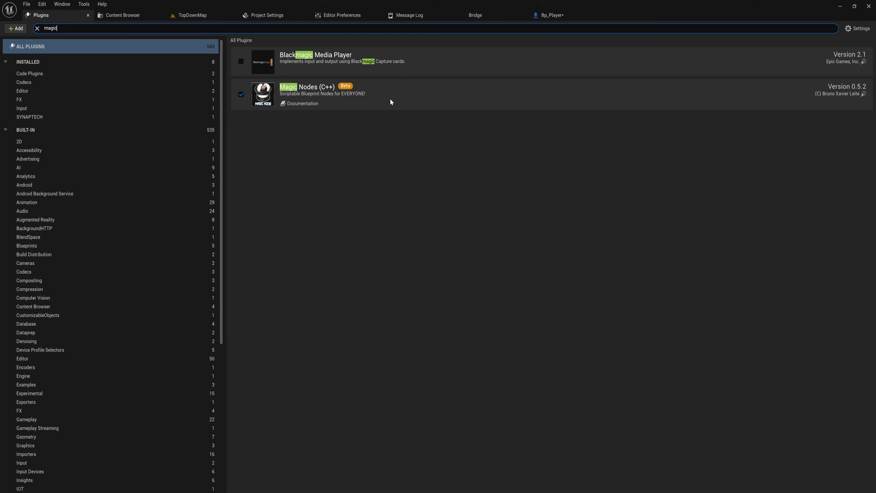
{"action": "mouse_move", "coordinate": [354, 107]}
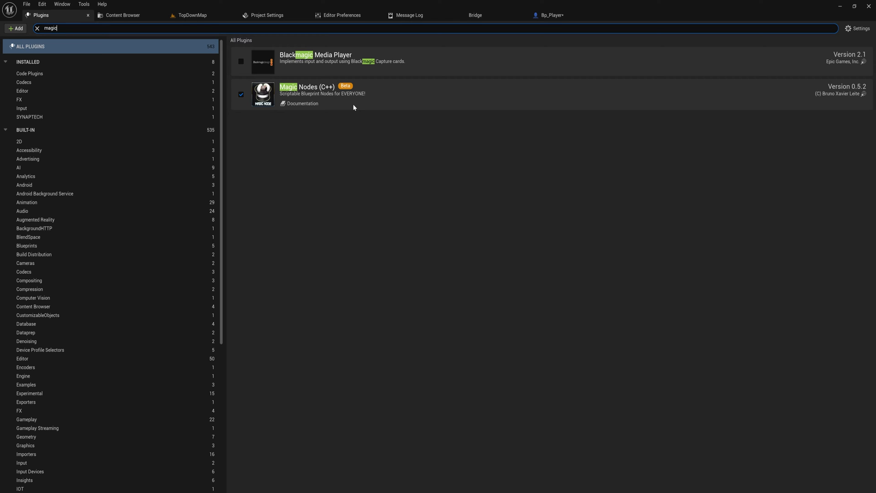
{"action": "mouse_move", "coordinate": [507, 49]}
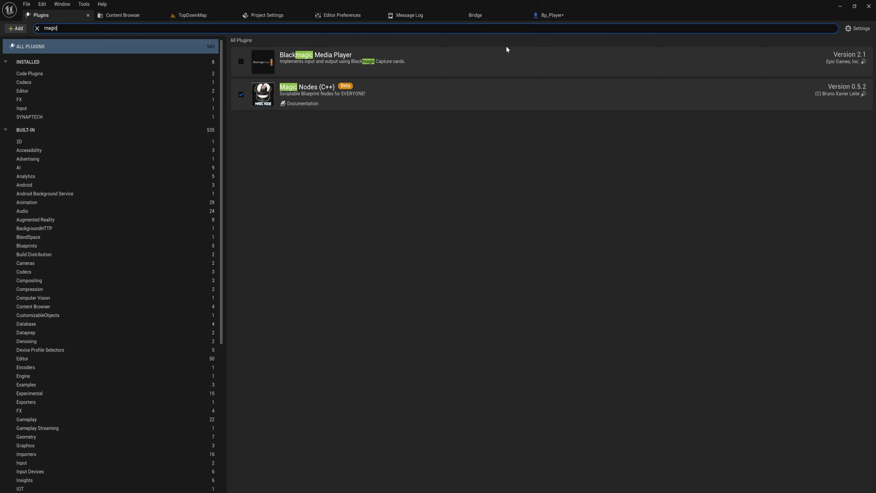
{"action": "mouse_move", "coordinate": [519, 142]}
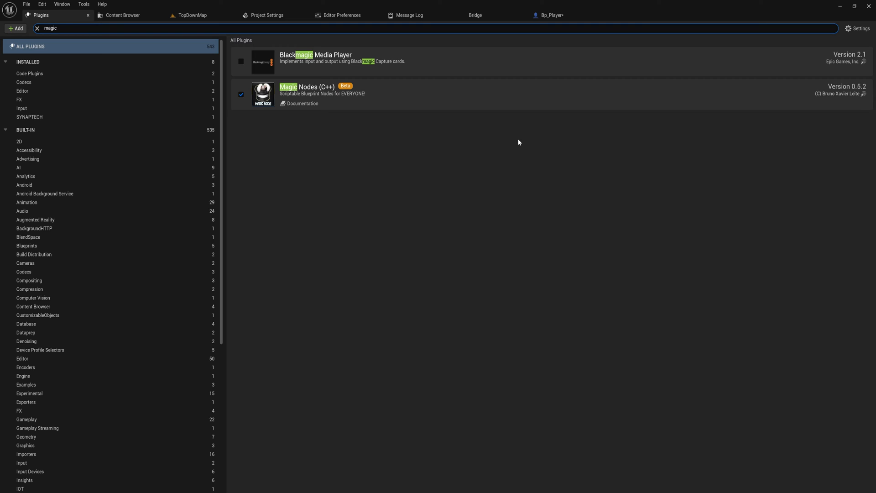
{"action": "left_click", "coordinate": [552, 15]}
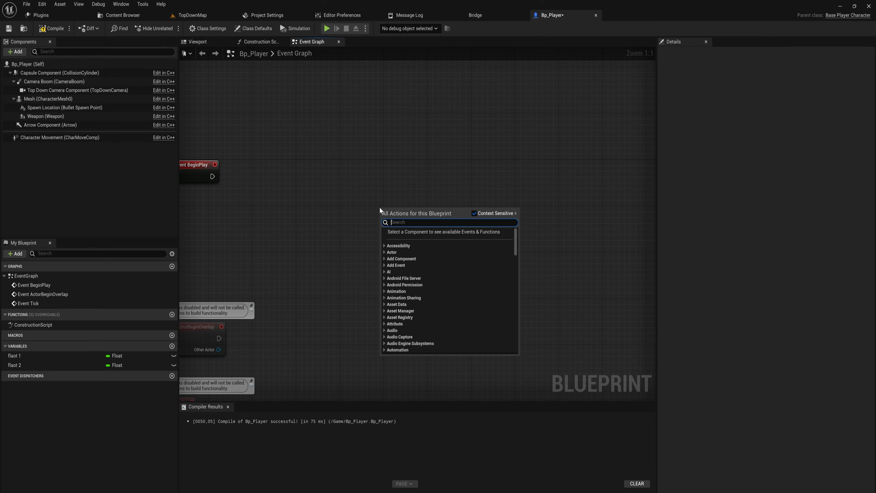
{"action": "type", "text": "mag"}
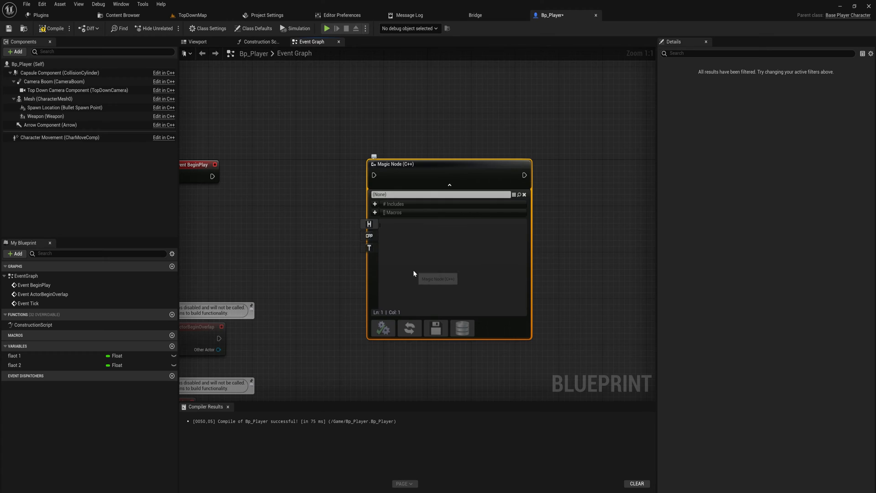
{"action": "mouse_move", "coordinate": [463, 211]}
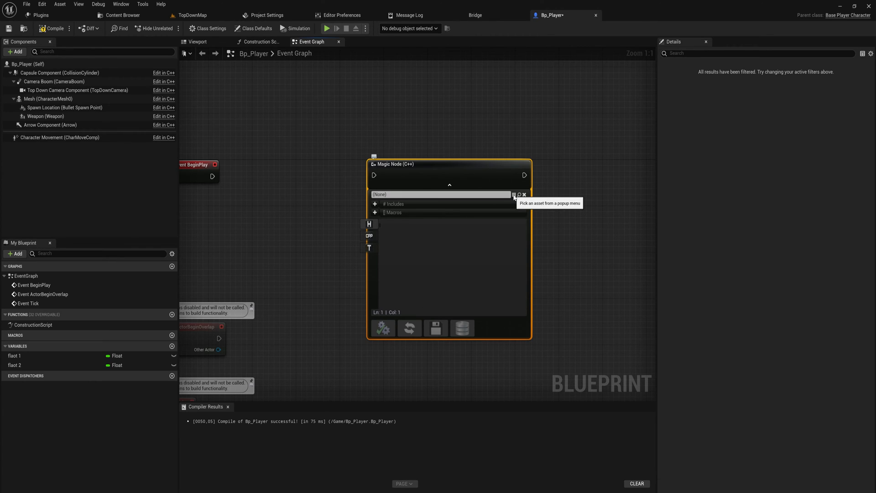
{"action": "left_click", "coordinate": [513, 195]}
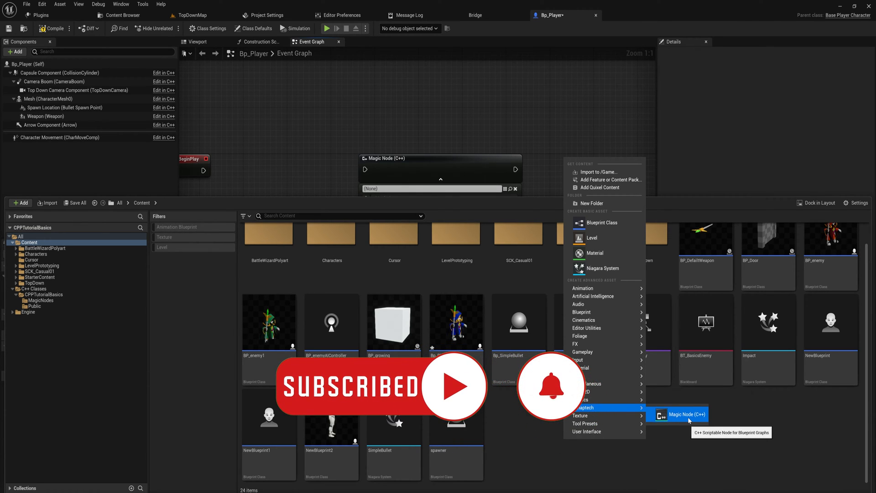
Step: Create a new Magic Node script asset named AddActorSize for the node
{"action": "left_click", "coordinate": [685, 415]}
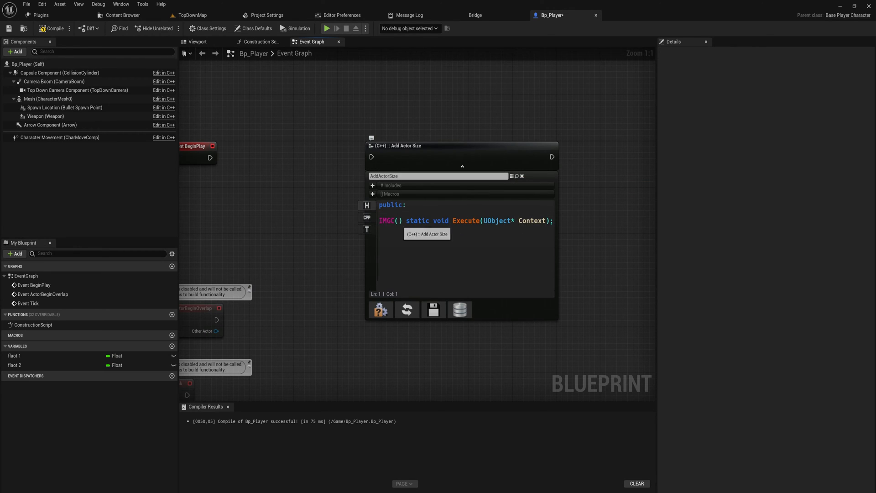
Step: Select the Add Actor Size node and enlarge its embedded code area
{"action": "left_click", "coordinate": [462, 146]}
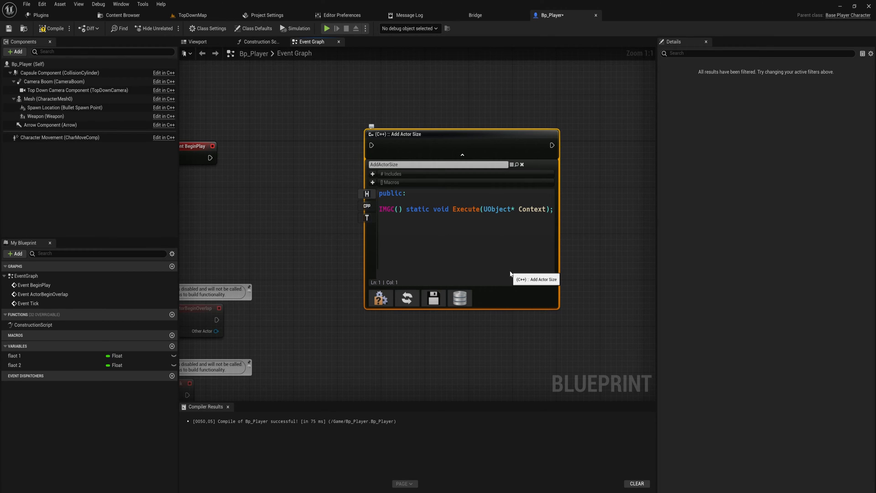
{"action": "left_click", "coordinate": [367, 206]}
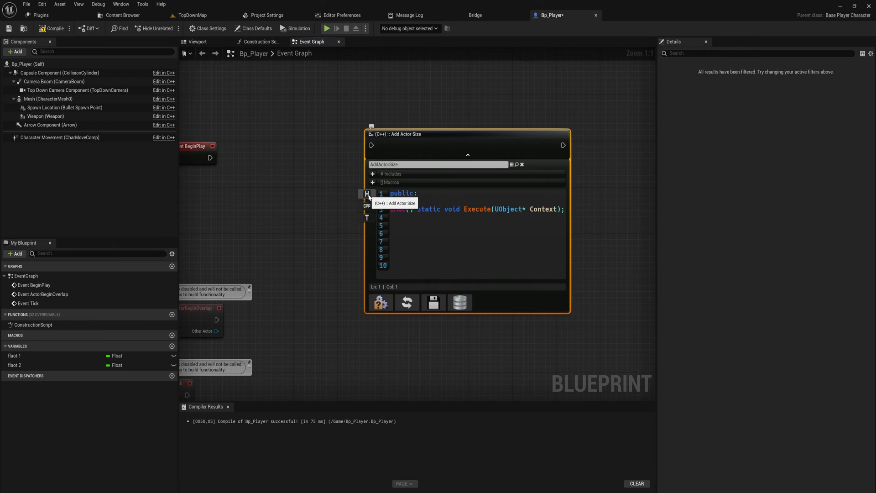
{"action": "mouse_move", "coordinate": [354, 281]}
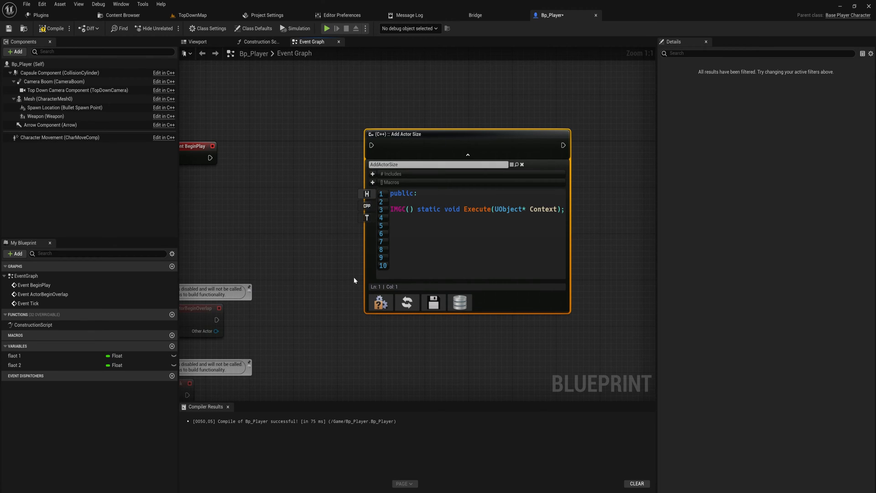
{"action": "mouse_move", "coordinate": [357, 277]}
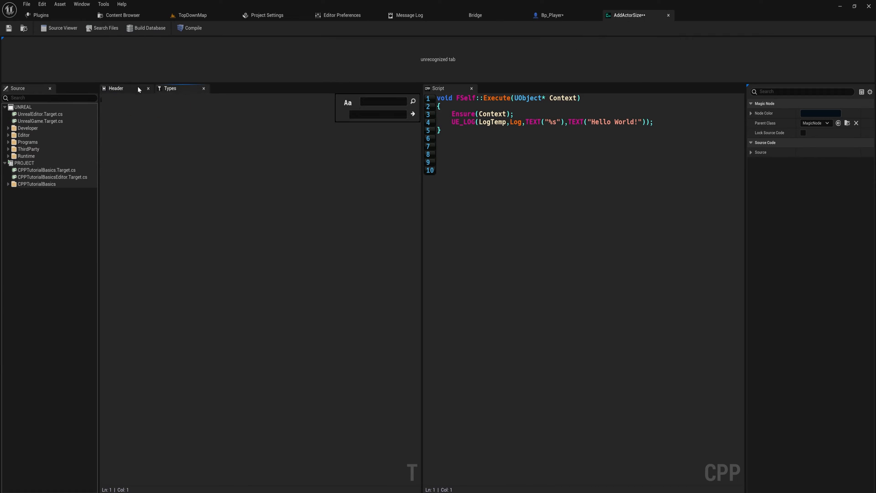
Step: View the AddActorSize header declaration, then return to the Bp_Player graph
{"action": "left_click", "coordinate": [115, 89]}
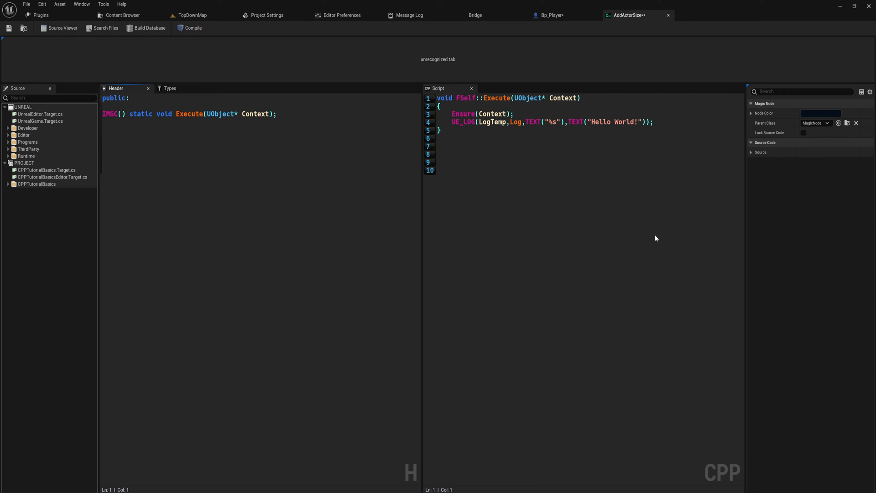
{"action": "mouse_move", "coordinate": [715, 270]}
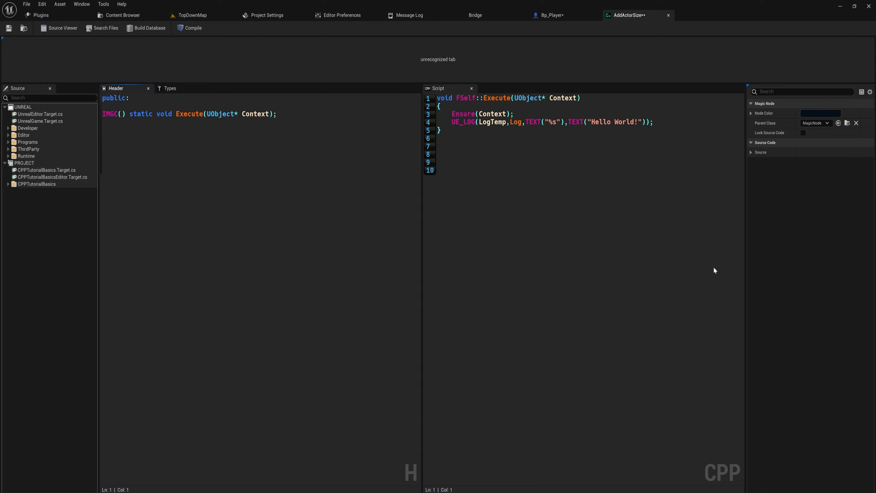
{"action": "left_click", "coordinate": [549, 14]}
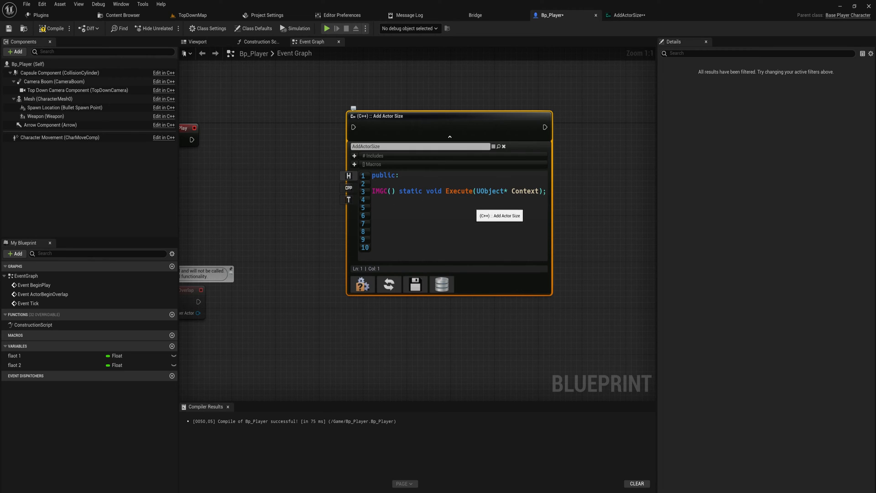
{"action": "mouse_move", "coordinate": [515, 200]}
{"action": "type", "text": ", "}
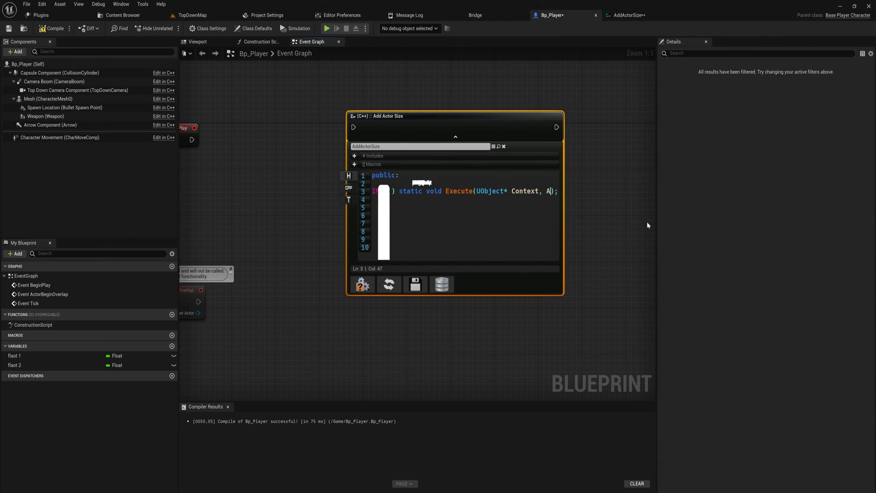
Step: Add an AActor* ActorToScaleUp parameter to Execute in the header, then view the CPP code
{"action": "type", "text": "Actor*"}
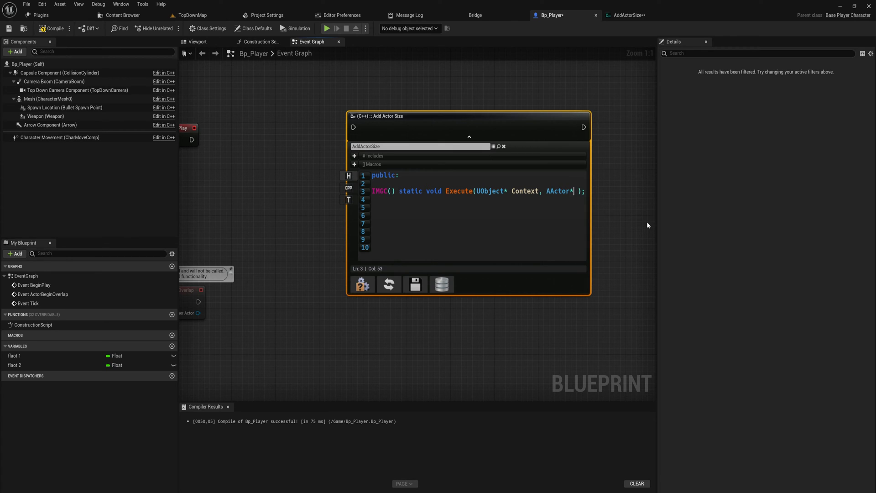
{"action": "type", "text": "ActorToScaleUp"}
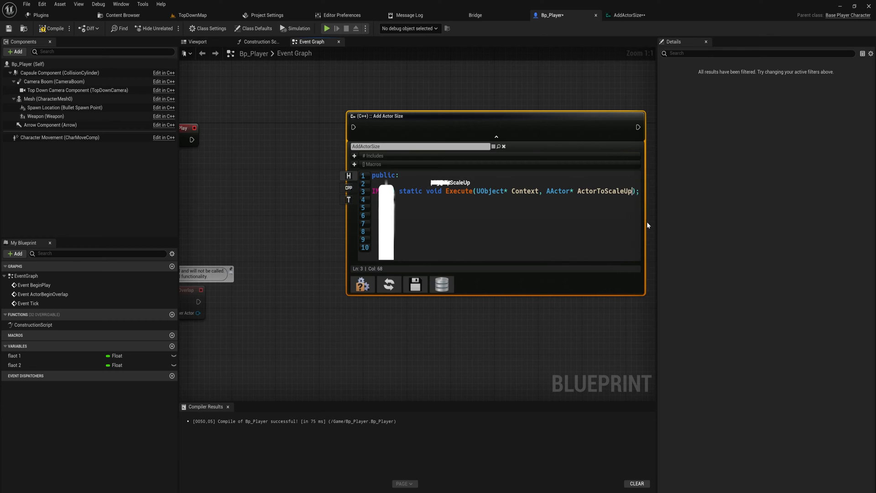
{"action": "mouse_move", "coordinate": [349, 188]}
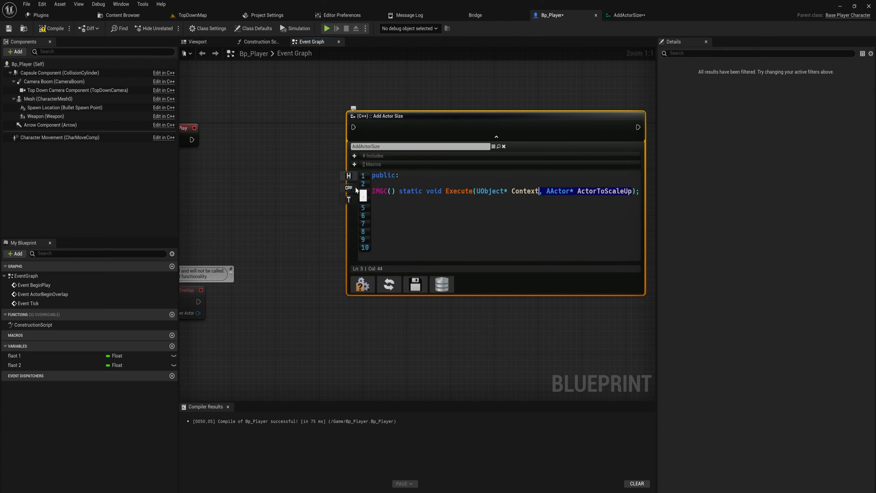
{"action": "left_click", "coordinate": [349, 188]}
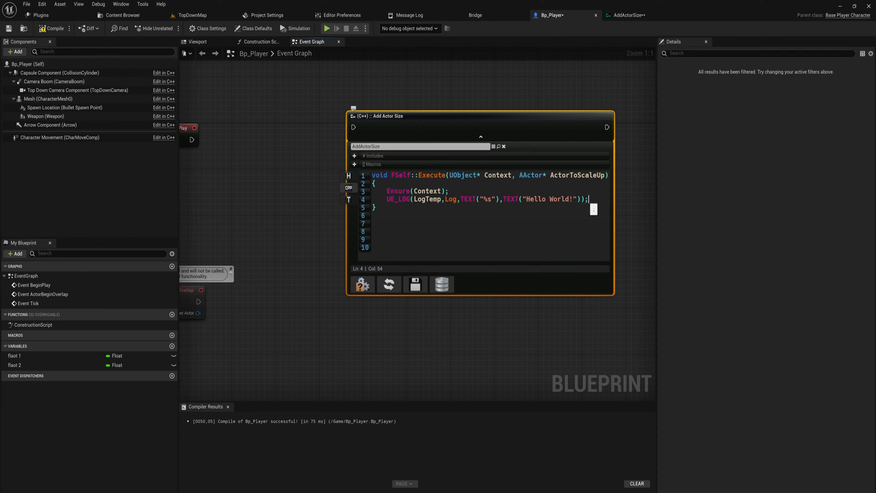
Step: Replace the Hello World log with ActorToScaleUp->SetActorScale3D(ActorToScaleUp->GetActorScale3D()+0.1f)
{"action": "key", "text": "Ctrl+z"}
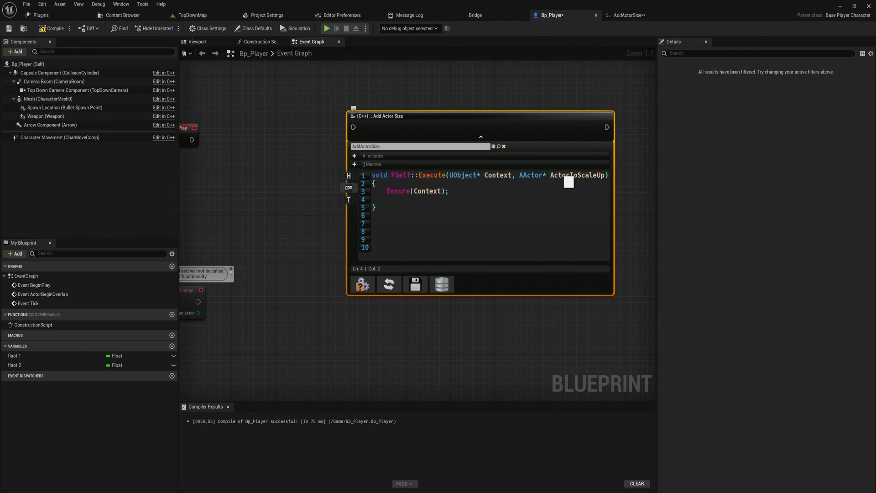
{"action": "type", "text": "ActorToScaleUp"}
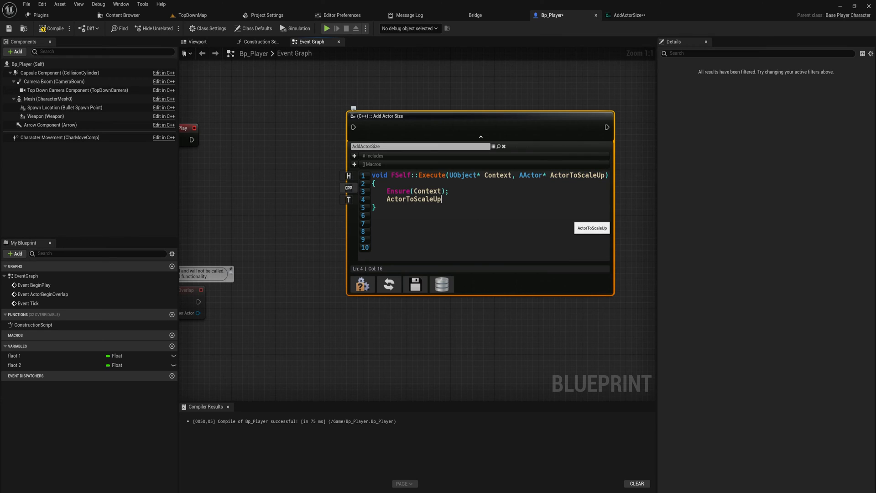
{"action": "type", "text": "-"}
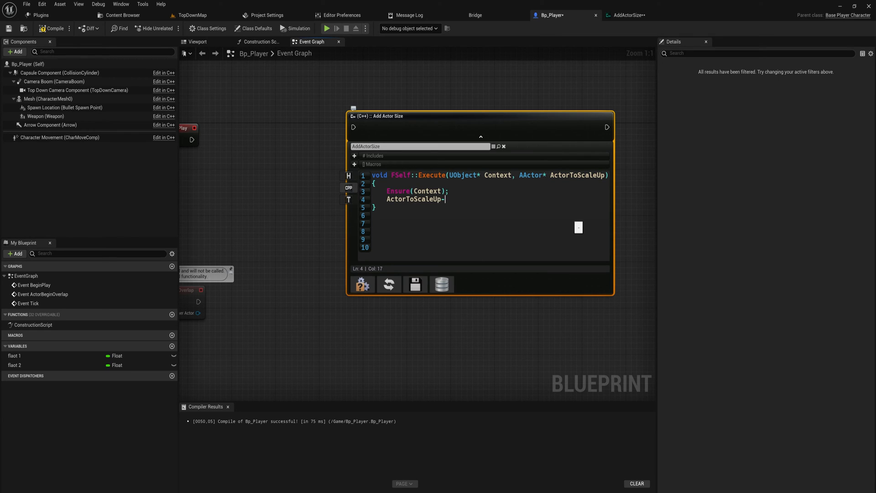
{"action": "type", "text": ">"}
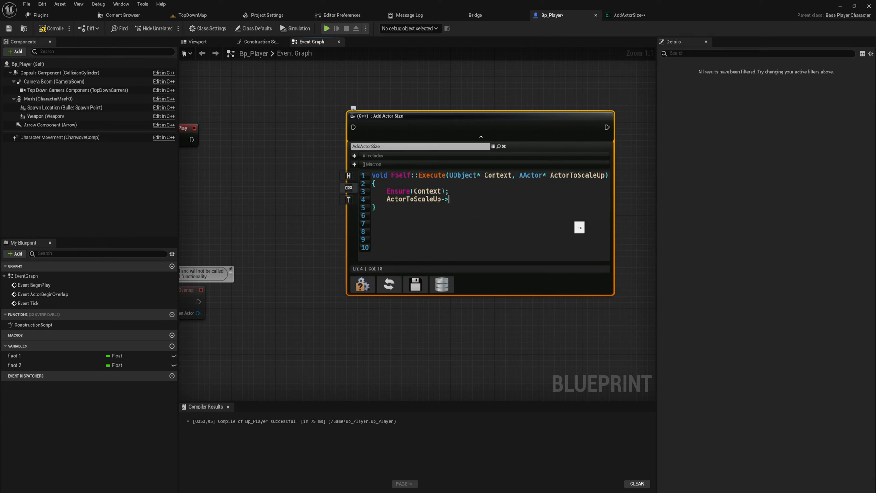
{"action": "type", "text": "SetActorScale3D("}
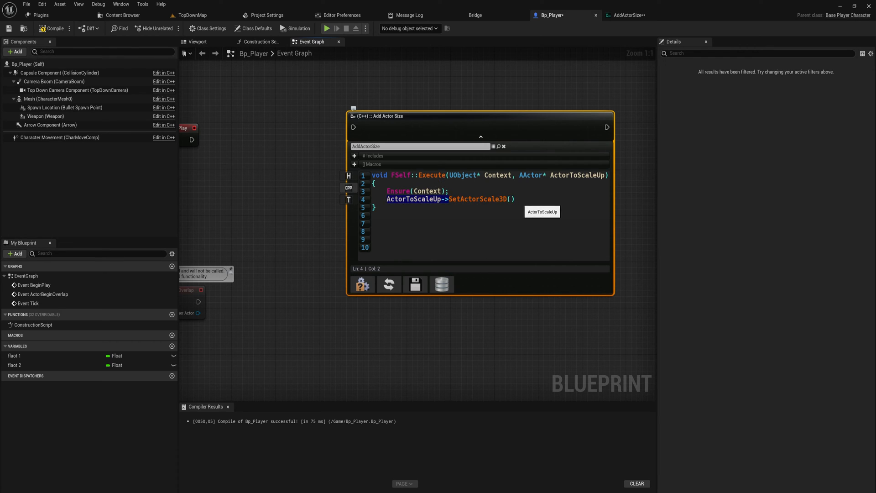
{"action": "type", "text": "ActorToScaleUp->GetActorScale3D("}
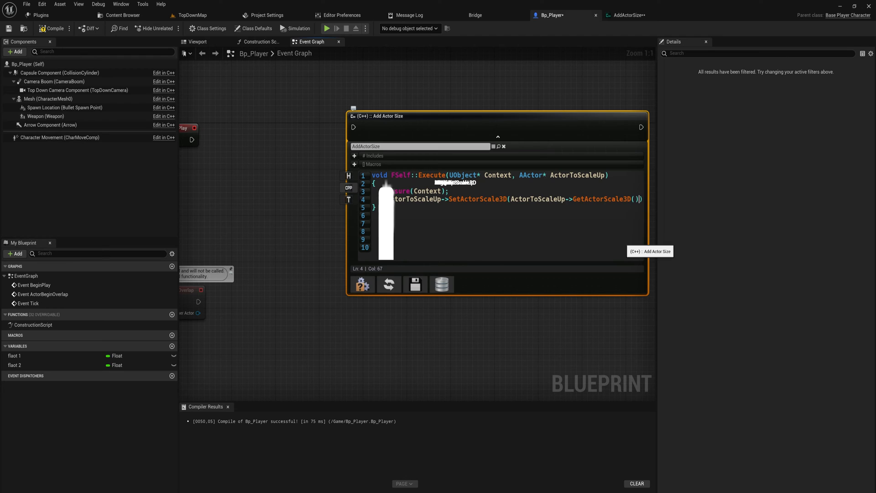
{"action": "type", "text": "+0.1f"}
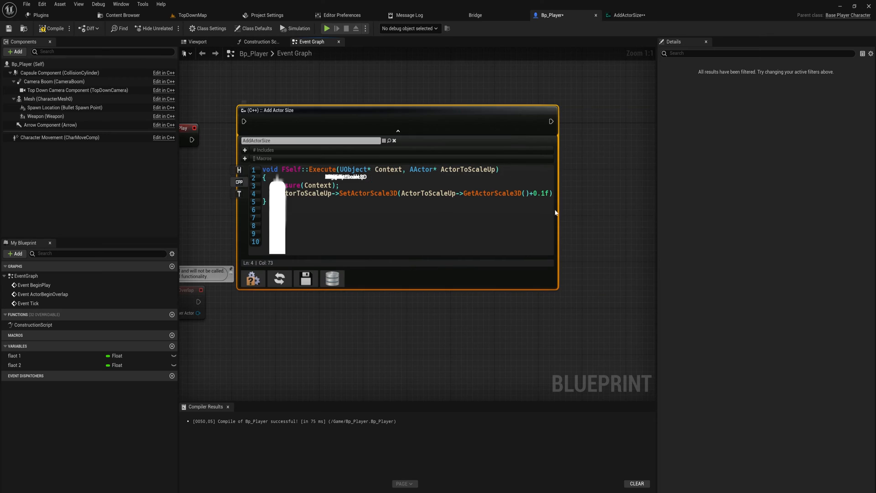
{"action": "type", "text": "f"}
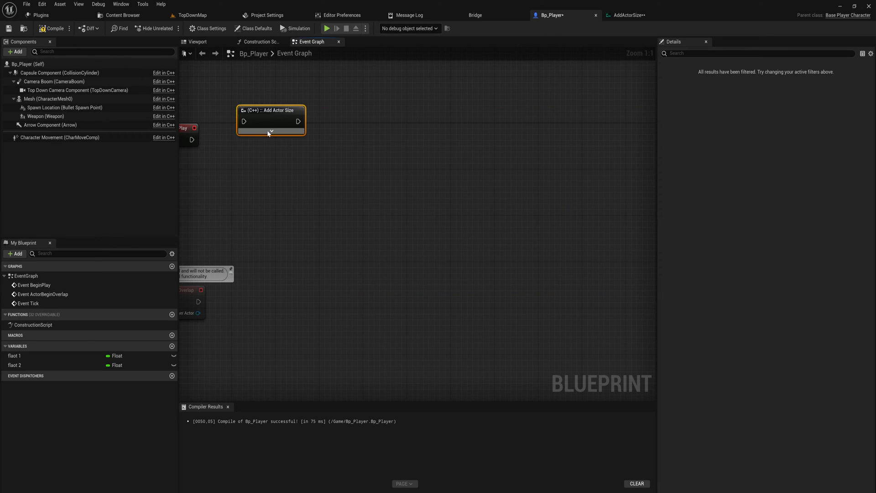
Step: Expand the Add Actor Size node and compile its native C++ classes
{"action": "left_click", "coordinate": [271, 131]}
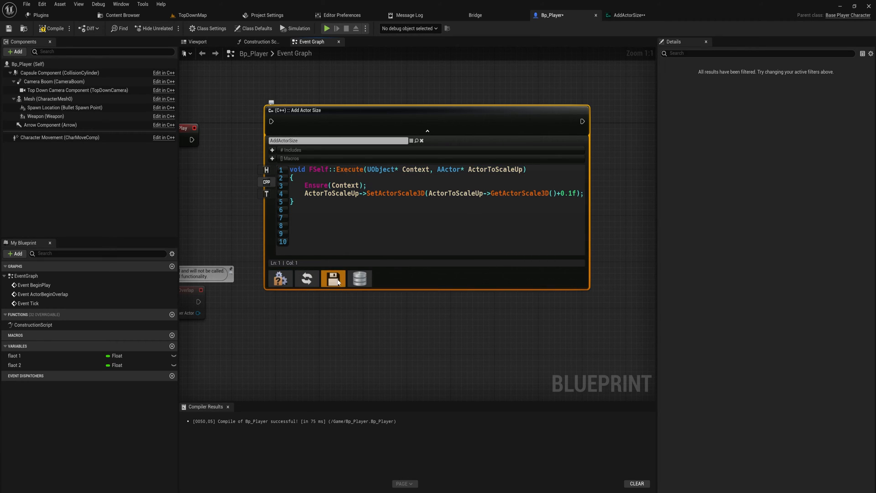
{"action": "mouse_move", "coordinate": [280, 278]}
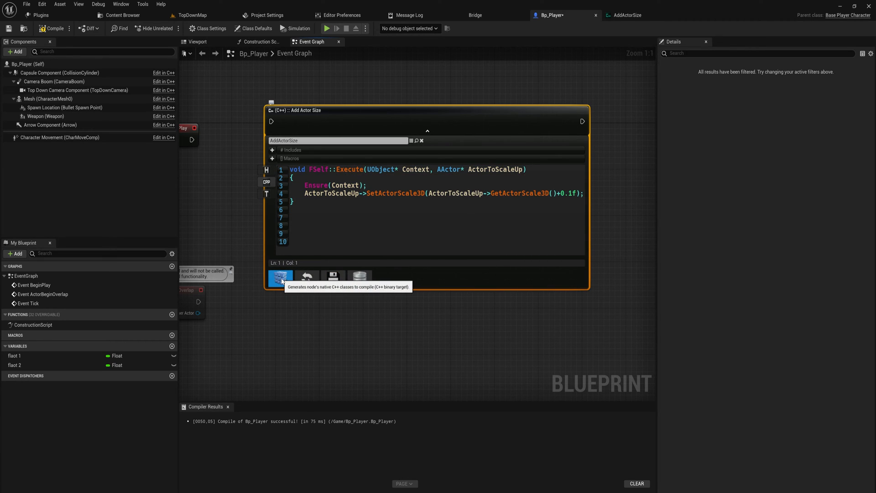
{"action": "left_click", "coordinate": [280, 279]}
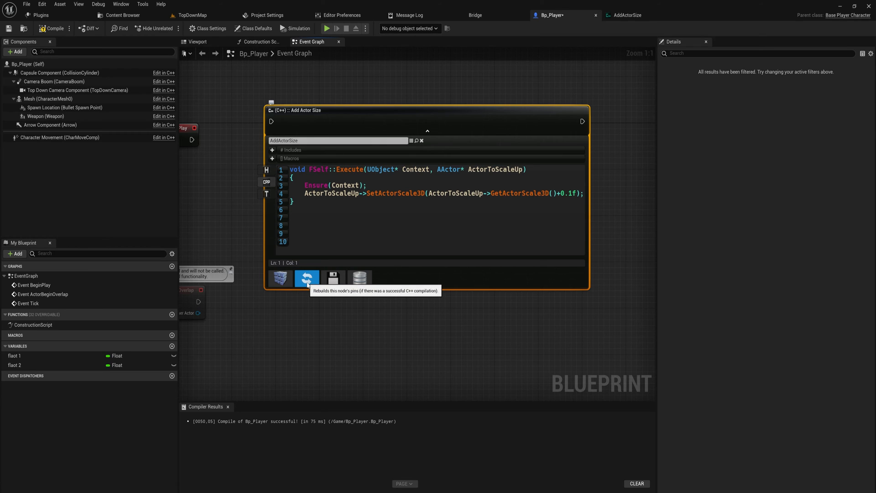
Step: Rebuild the node's pins so Actor to Scale Up and Out Actor appear
{"action": "left_click", "coordinate": [266, 169]}
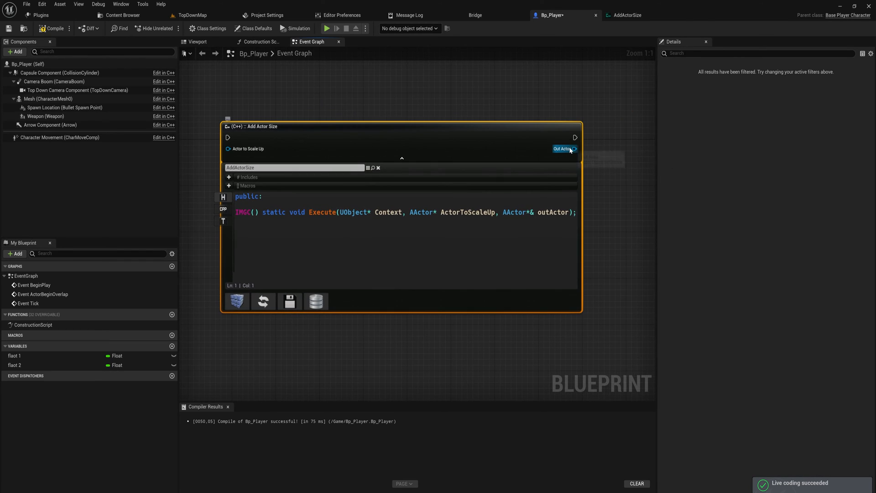
Step: Wire an F key Pressed event into Add Actor Size and look up a 'self' action
{"action": "left_click_drag", "start_coordinate": [572, 149], "coordinate": [593, 142]}
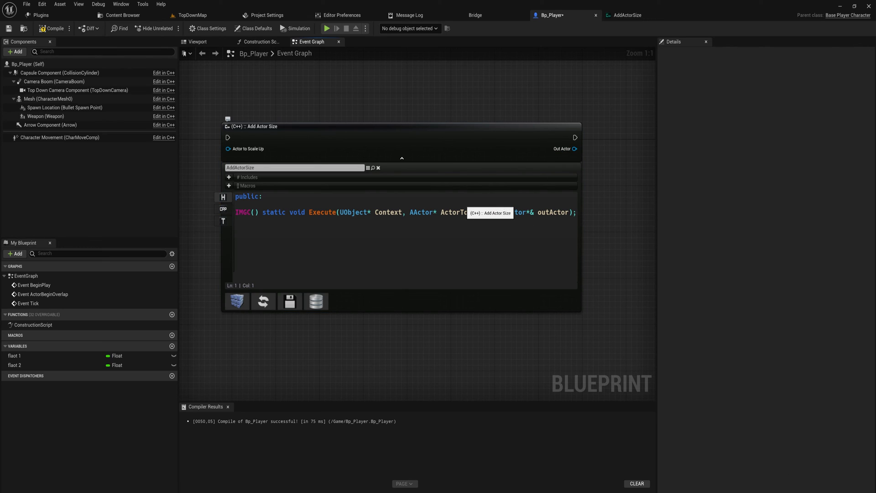
{"action": "left_click_drag", "start_coordinate": [574, 149], "coordinate": [609, 156]}
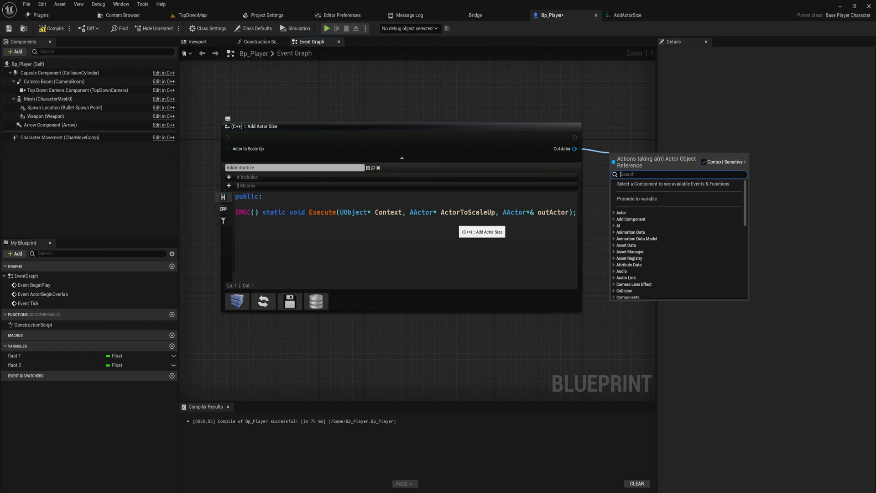
{"action": "right_click", "coordinate": [378, 234]}
{"action": "type", "text": "self"}
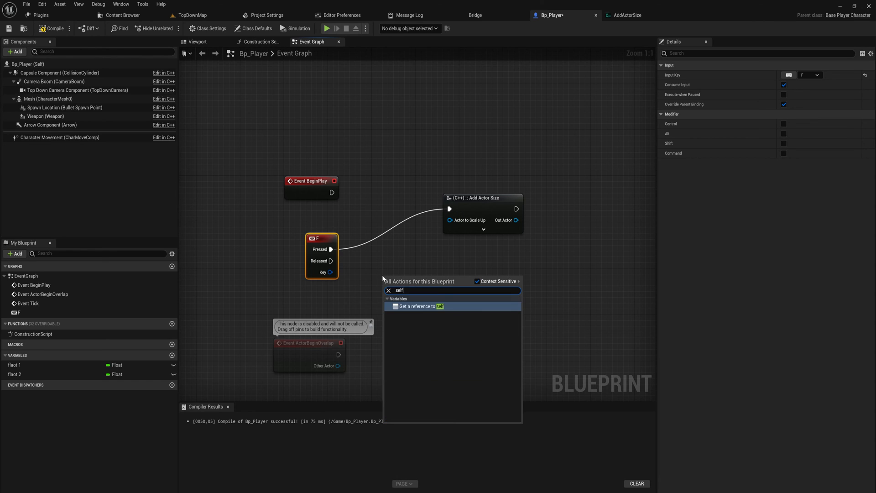
Step: Feed a Self reference into Actor to Scale Up, then browse the Content Drawer
{"action": "left_click", "coordinate": [420, 307]}
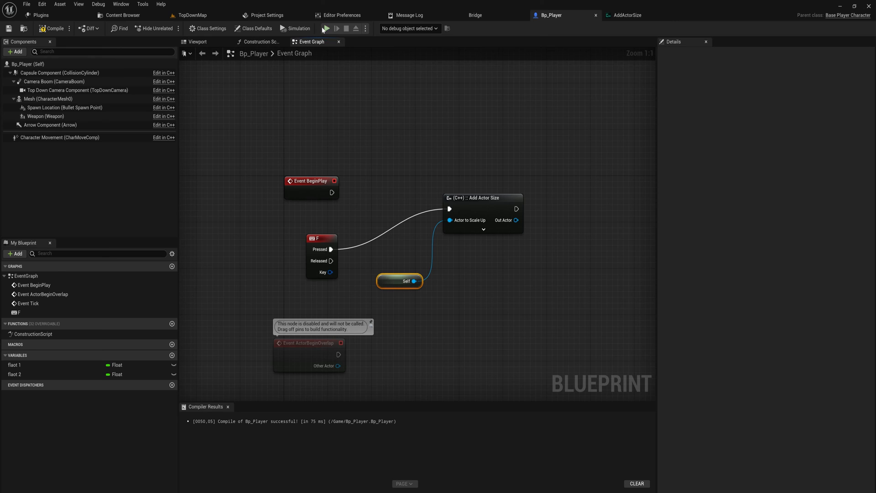
{"action": "left_click", "coordinate": [330, 28]}
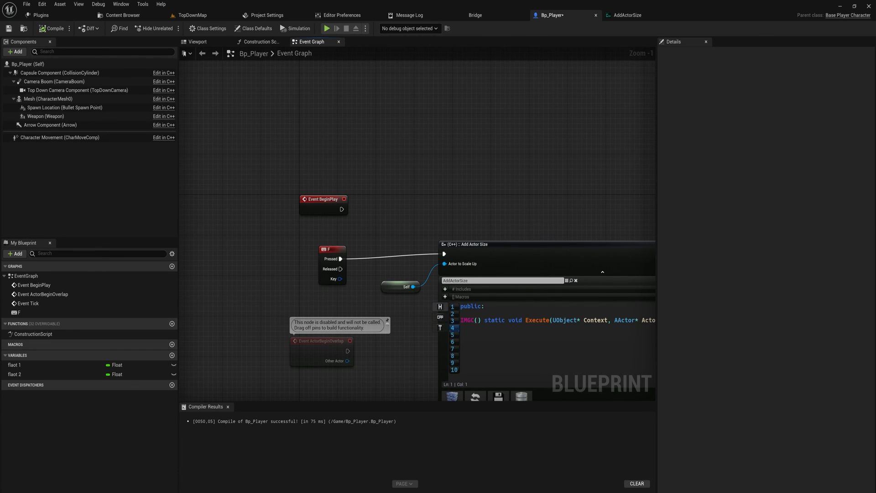
{"action": "mouse_move", "coordinate": [416, 343]}
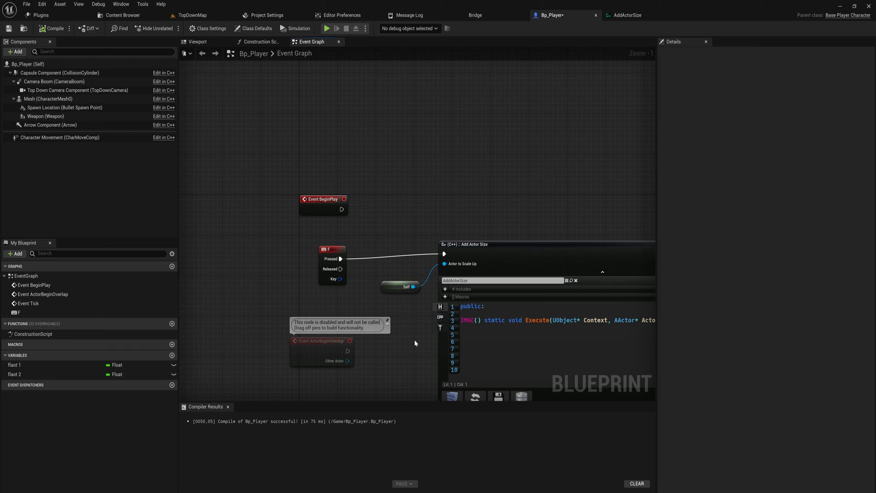
{"action": "mouse_move", "coordinate": [414, 368]}
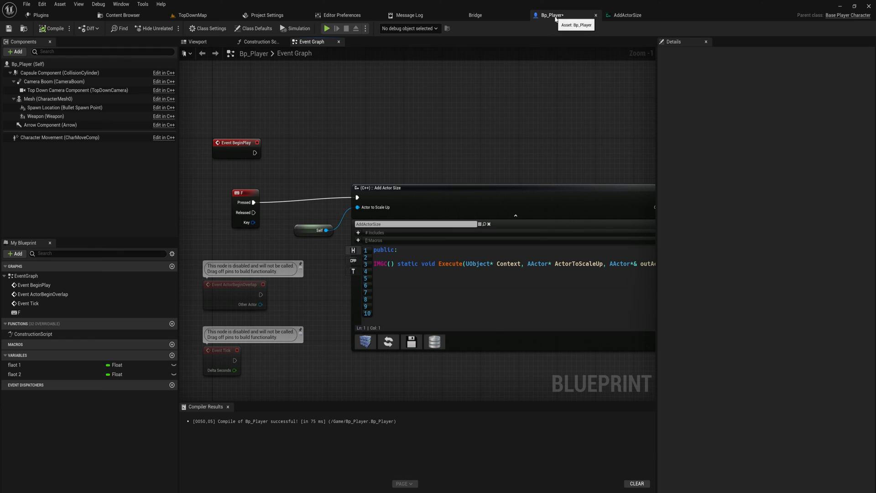
{"action": "left_click", "coordinate": [118, 15]}
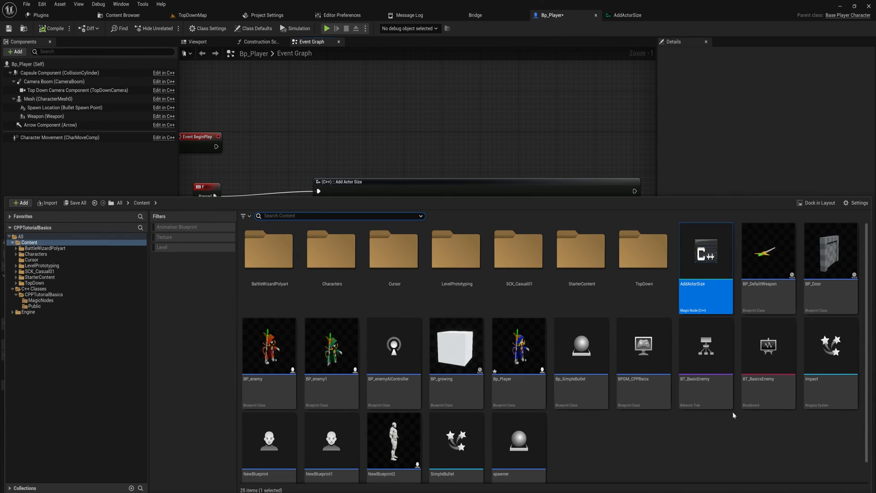
{"action": "mouse_move", "coordinate": [703, 275]}
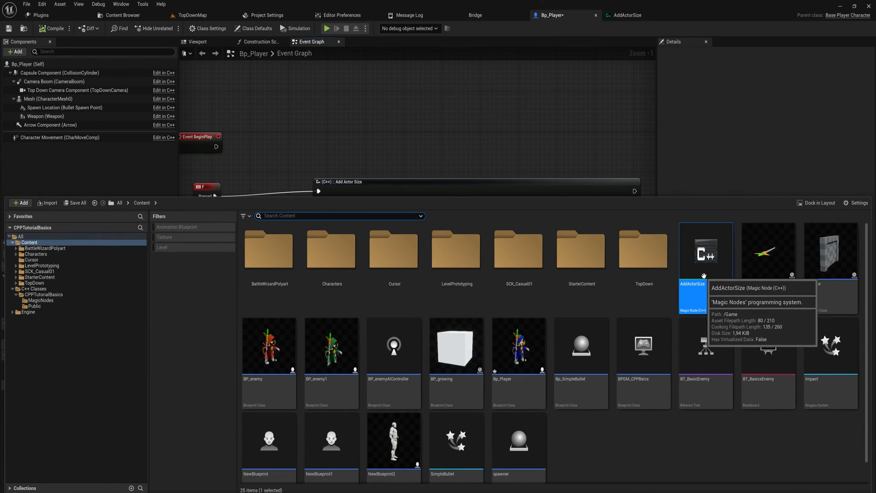
{"action": "mouse_move", "coordinate": [775, 459]}
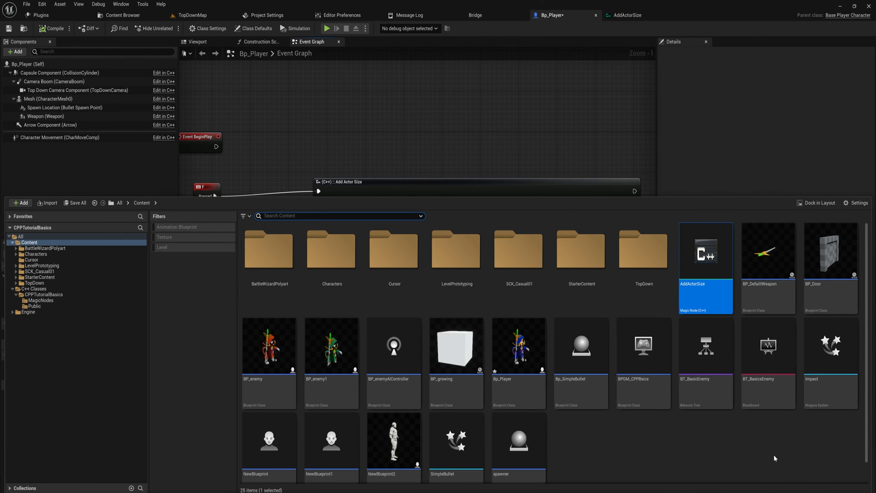
Step: Open the BP_Door blueprint from the Content Browser
{"action": "double_click", "coordinate": [830, 252]}
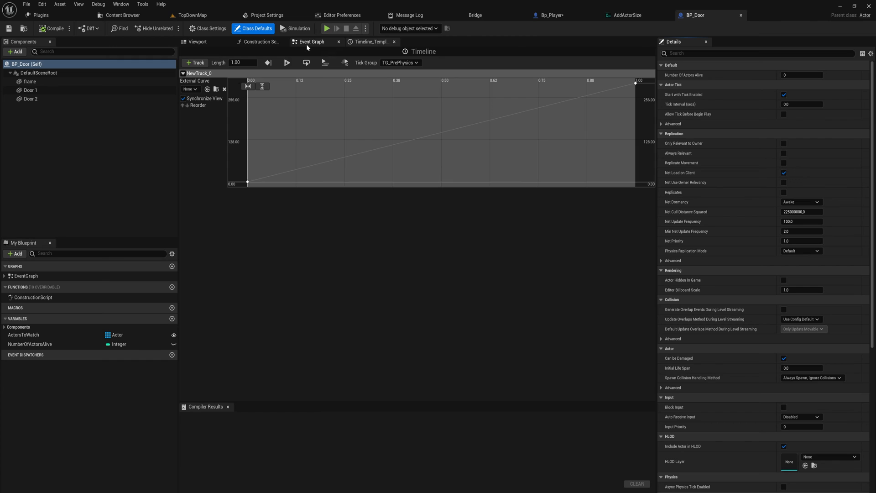
Step: In BP_Door's event graph, add a Magic Node off Event Tick and load the AddActorSize script into it
{"action": "left_click", "coordinate": [312, 42]}
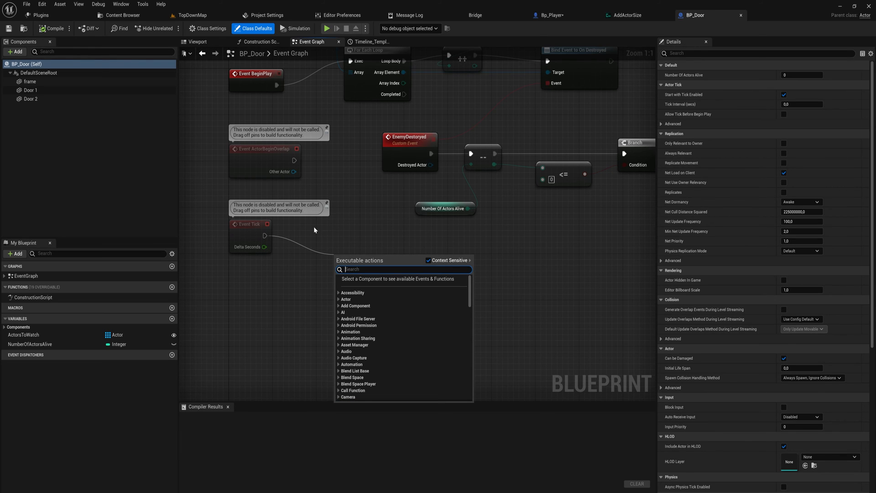
{"action": "type", "text": "magic"}
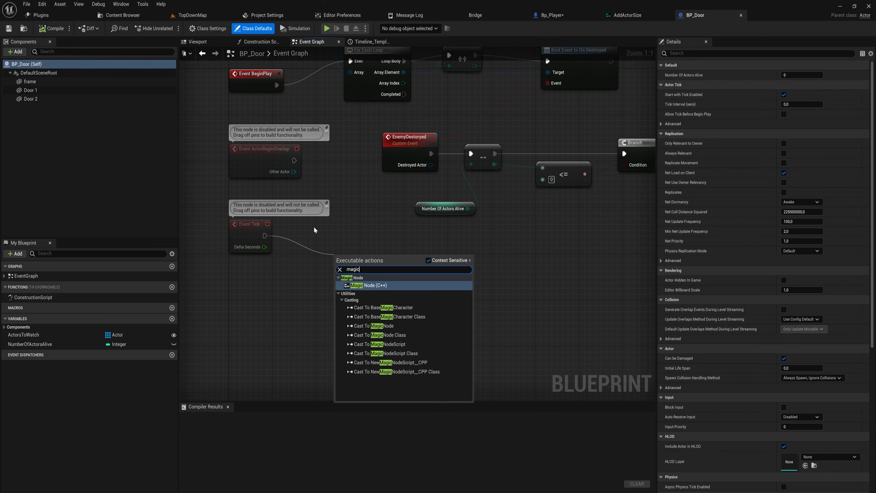
{"action": "left_click", "coordinate": [369, 285]}
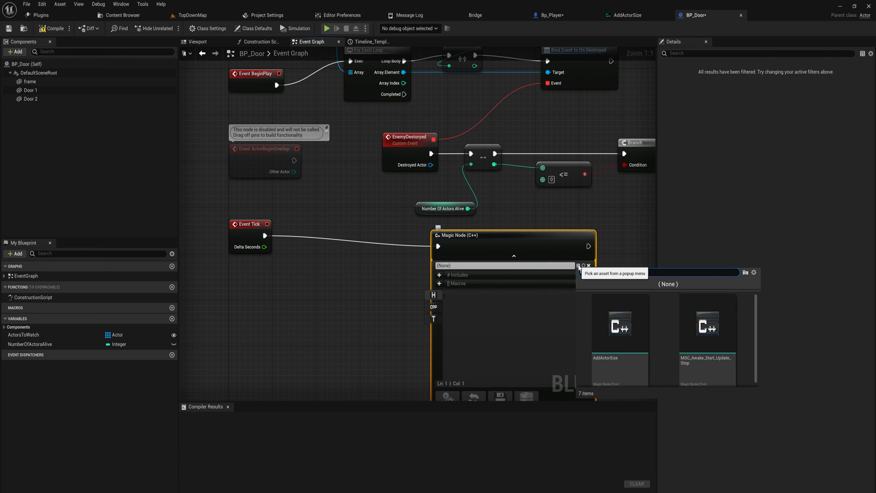
{"action": "left_click", "coordinate": [619, 332]}
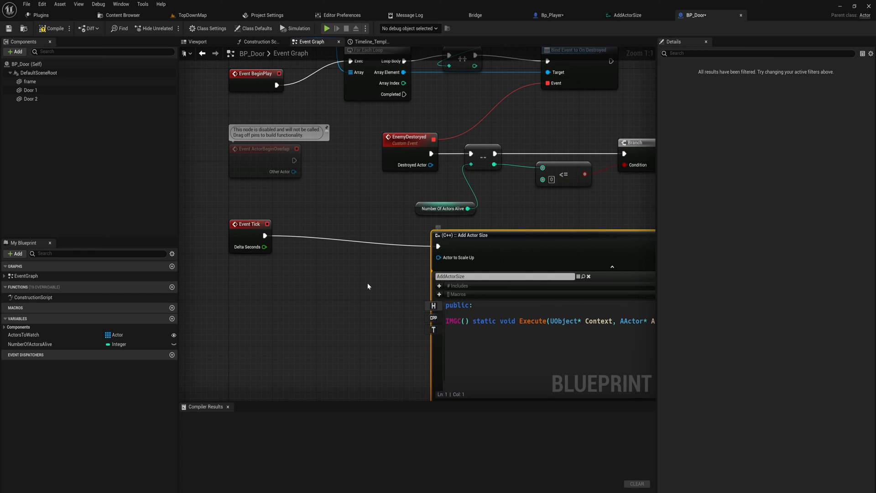
{"action": "mouse_move", "coordinate": [363, 283]}
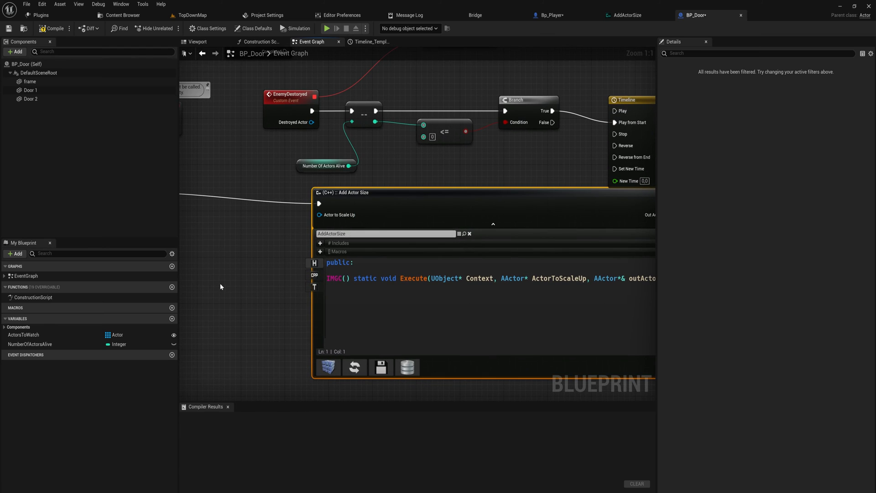
{"action": "mouse_move", "coordinate": [241, 292]}
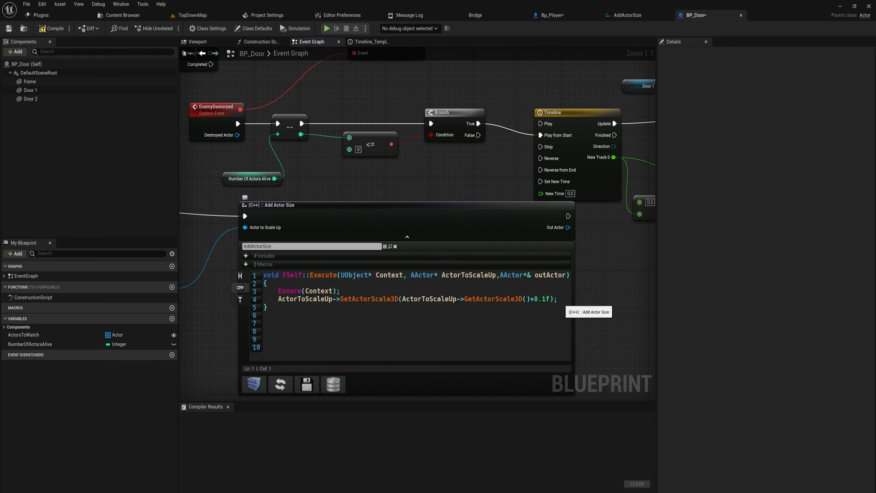
Step: Give AddActorSize's Execute a 'float AmountToIncrease' parameter and use it in place of the 0.1f increment
{"action": "left_click", "coordinate": [543, 299]}
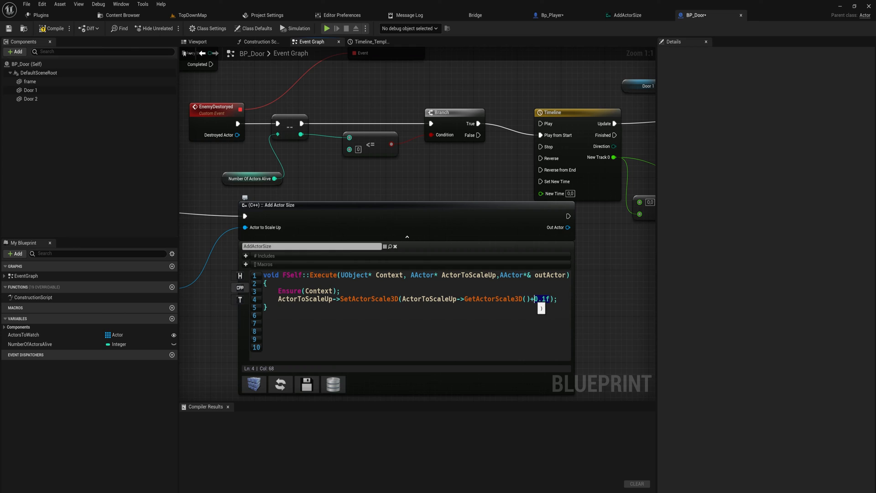
{"action": "mouse_move", "coordinate": [294, 265]}
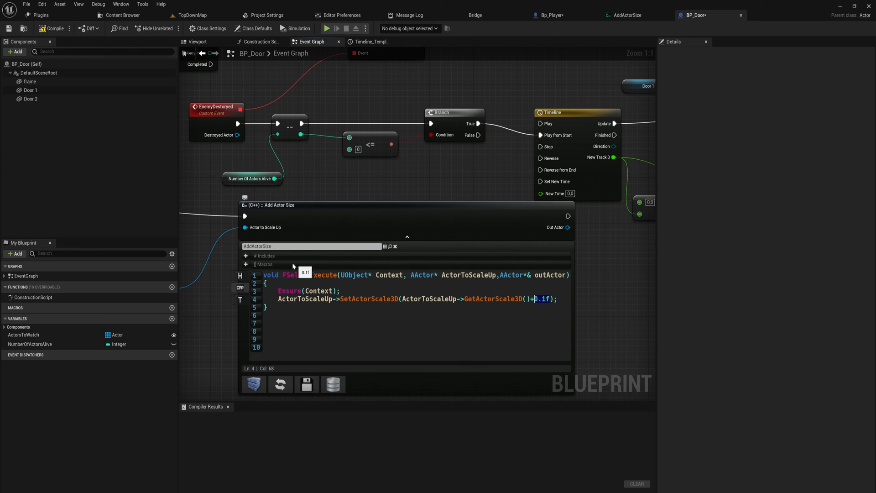
{"action": "left_click", "coordinate": [240, 275]}
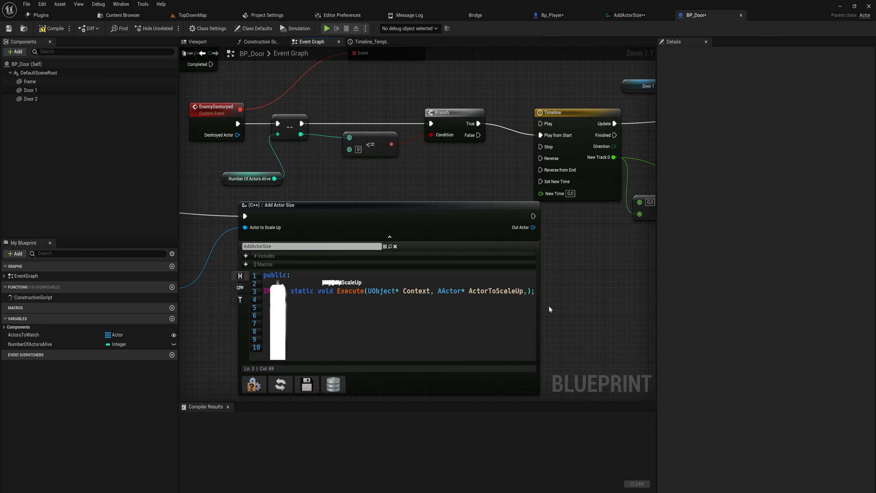
{"action": "type", "text": "float"}
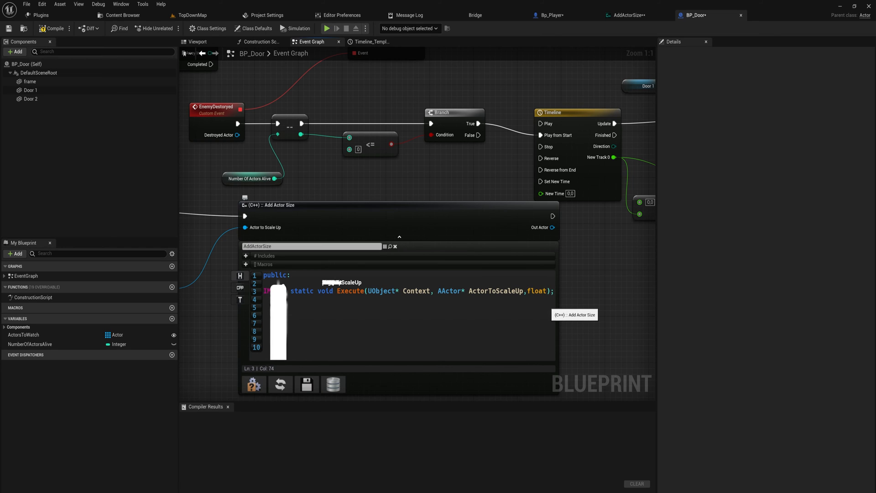
{"action": "type", "text": "AmountToIncrease"}
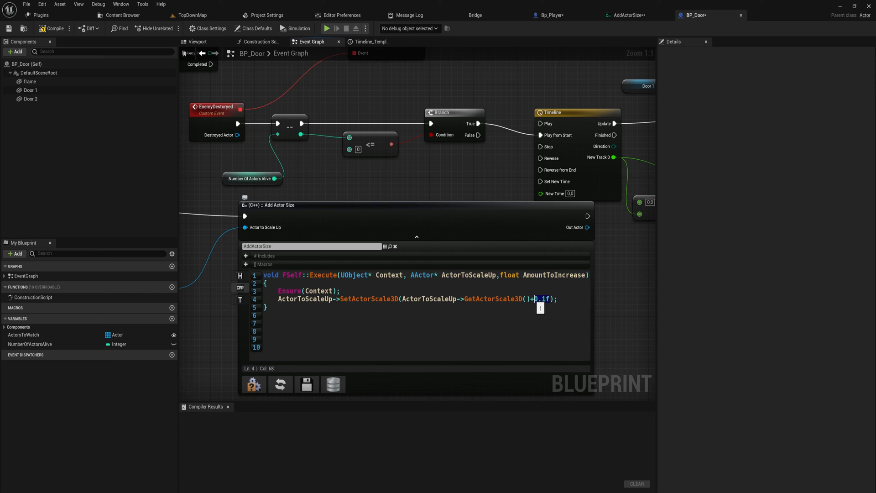
{"action": "type", "text": "AmountToIncrease"}
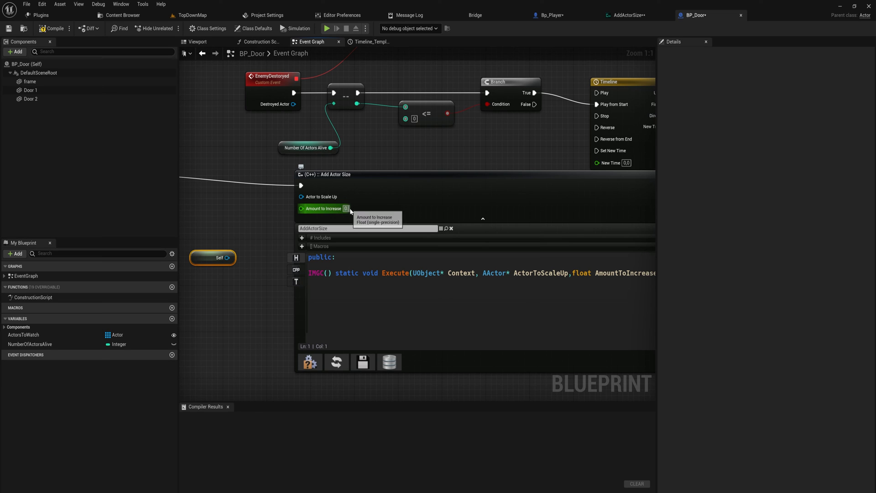
Step: Set BP_Door's Amount to Increase to 0.01 and play TopDownMap to test it
{"action": "type", "text": "0.01"}
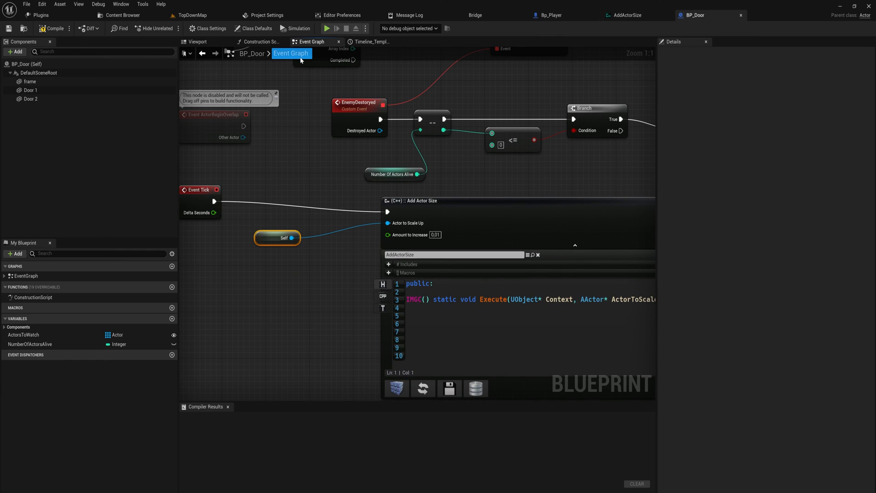
{"action": "left_click", "coordinate": [55, 26]}
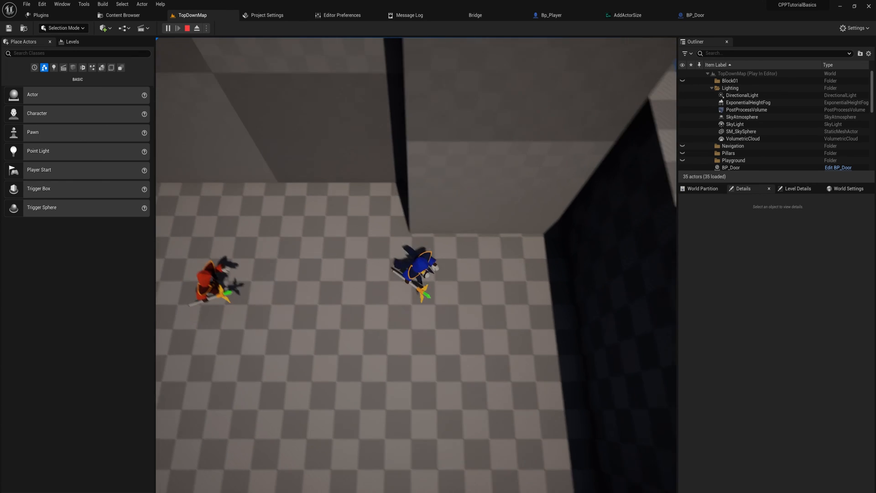
Step: Stop the play session, review the AddActorSize script, and return to the TopDownMap level
{"action": "left_click", "coordinate": [189, 28]}
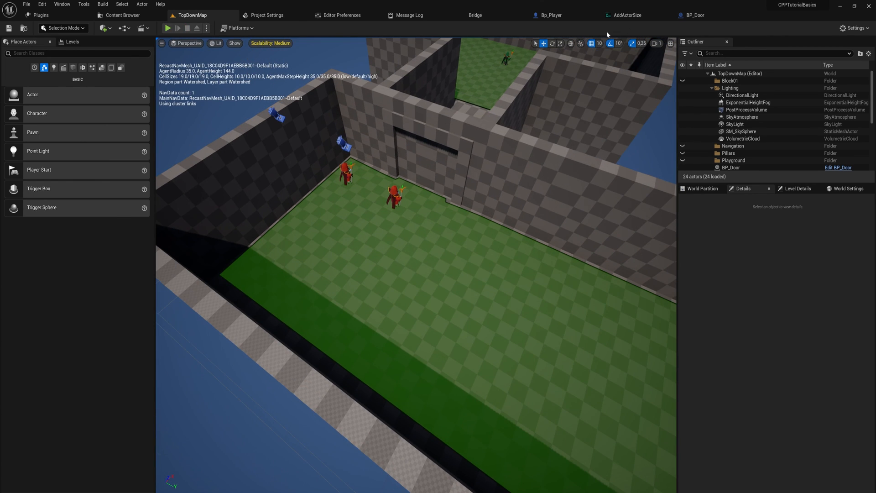
{"action": "left_click", "coordinate": [548, 14]}
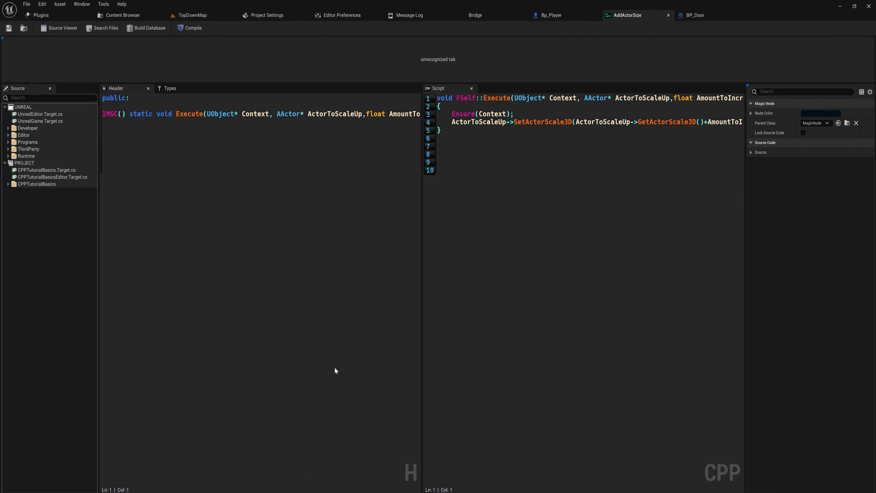
{"action": "left_click", "coordinate": [196, 15]}
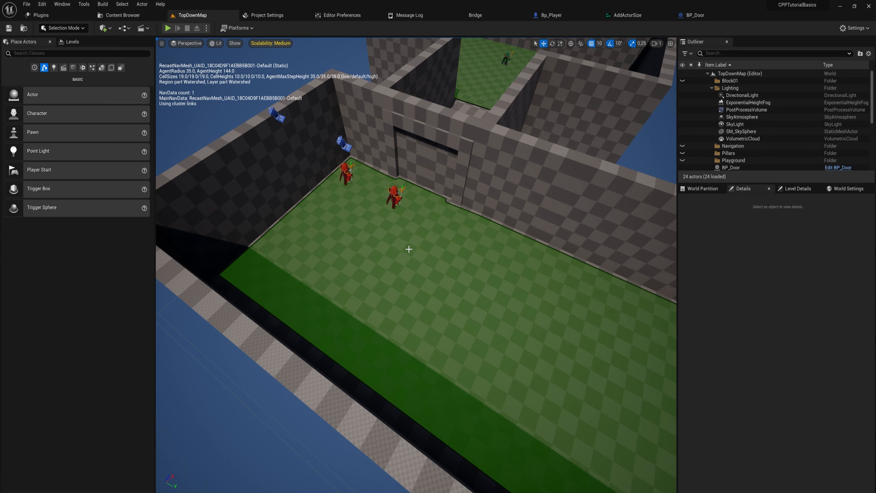